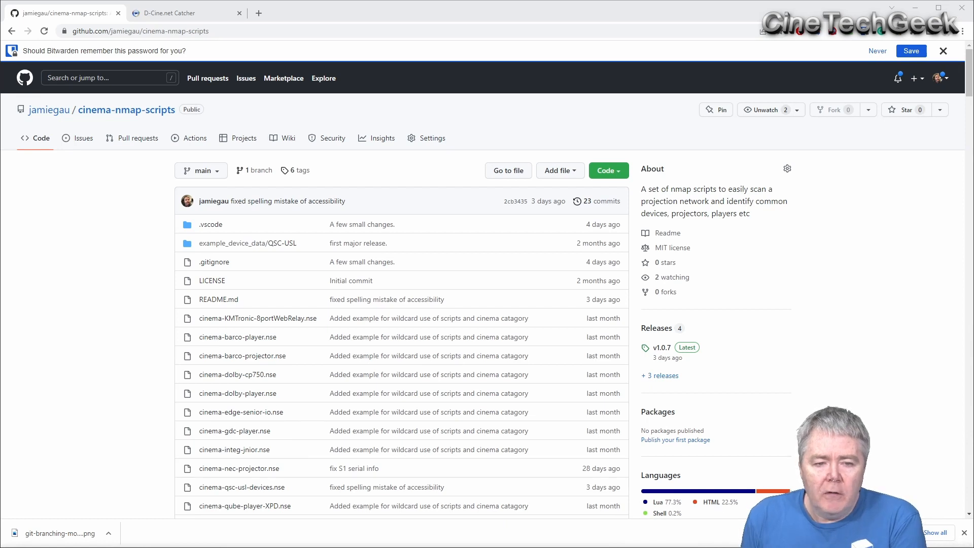
mouse_move(107, 295)
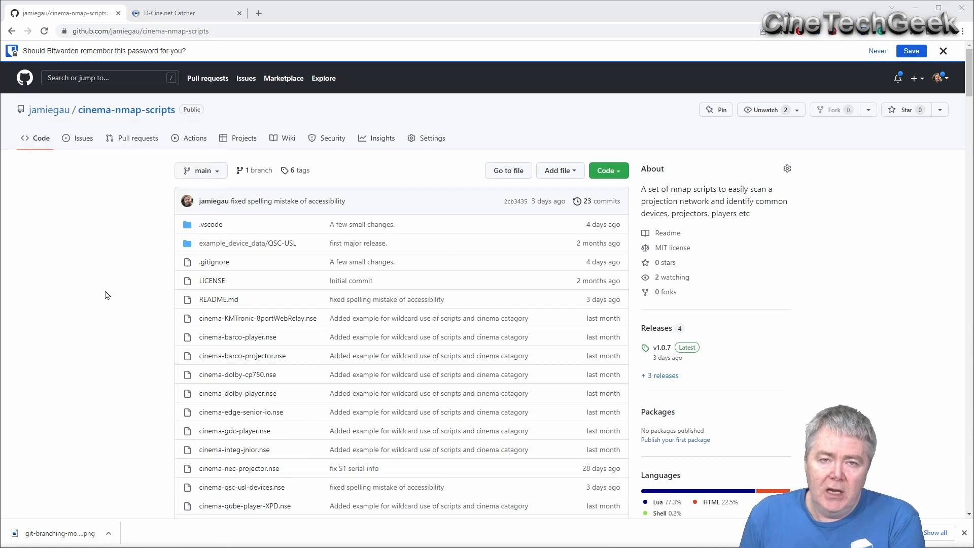
mouse_move(100, 142)
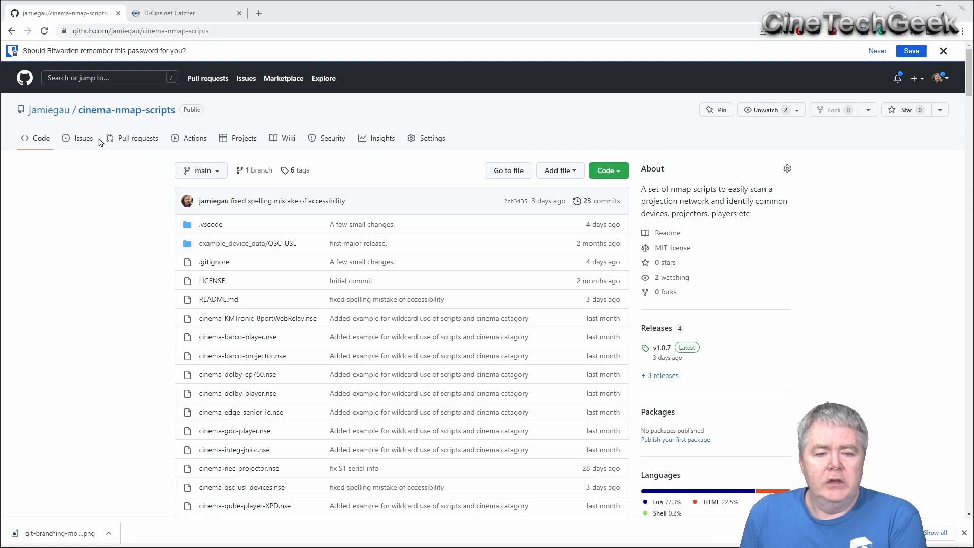
mouse_move(284, 436)
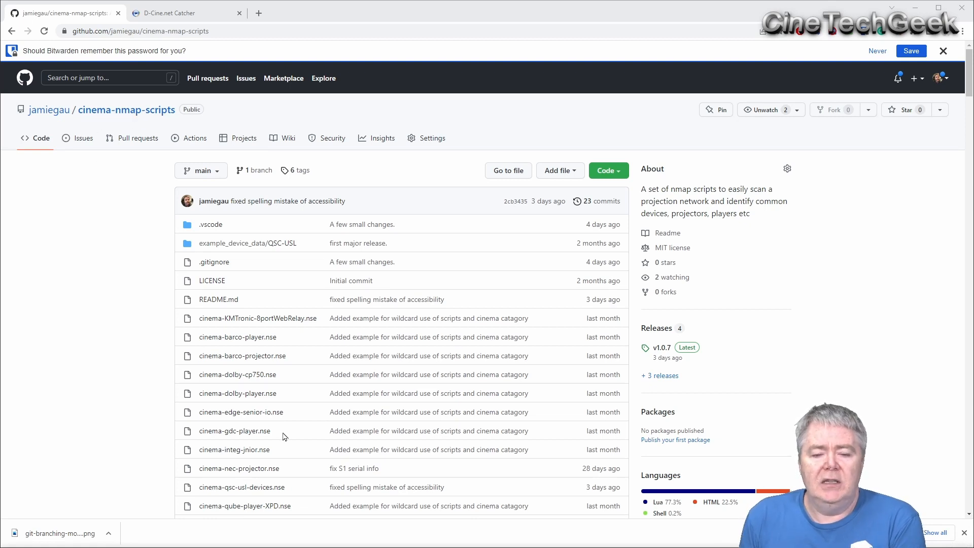
mouse_move(295, 412)
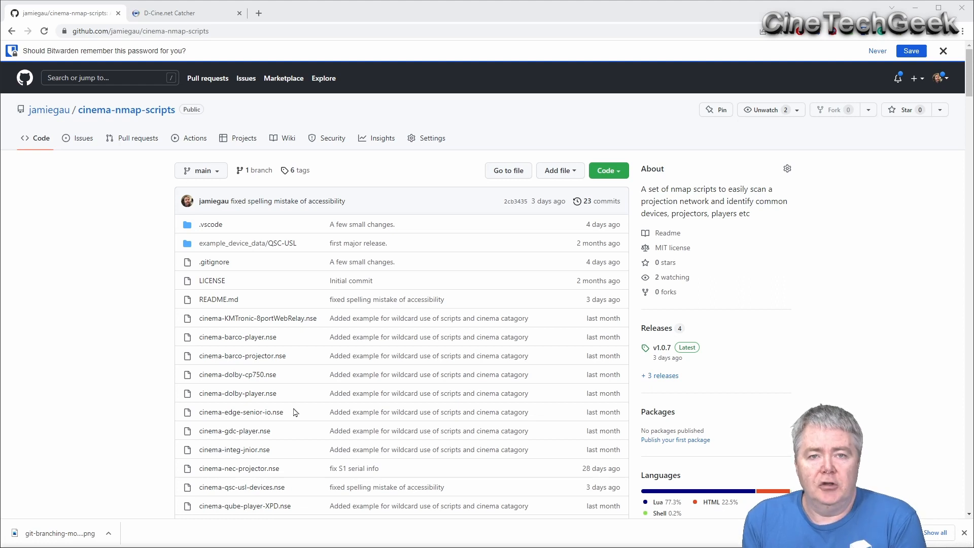
mouse_move(315, 410)
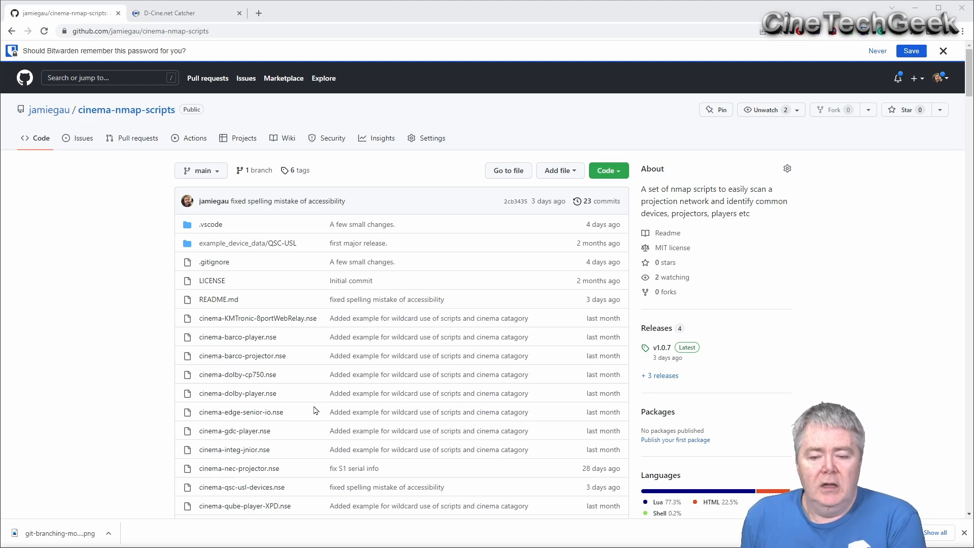
Step: Scroll past the Target Equipment and Equipment Classification tables to the wildcard scan section
scroll(down, 3)
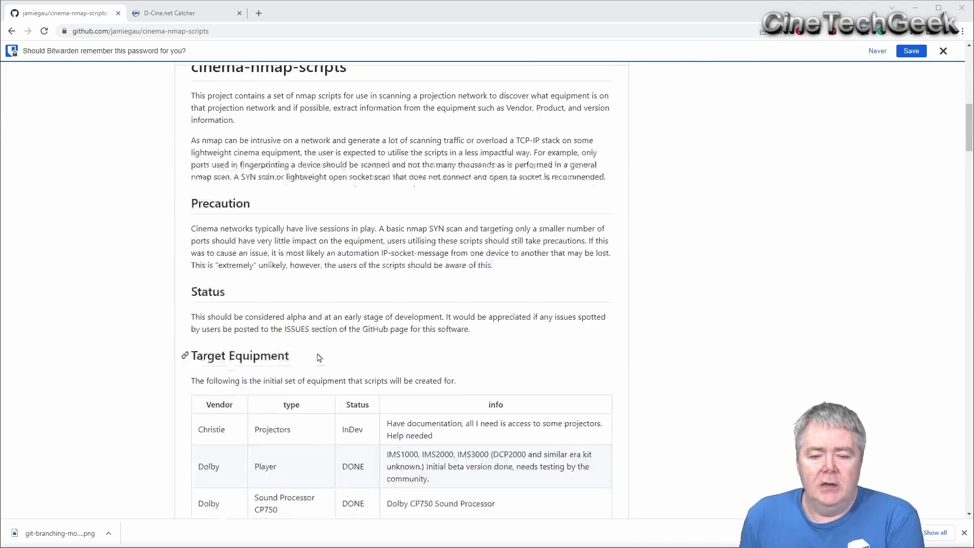
scroll(down, 3)
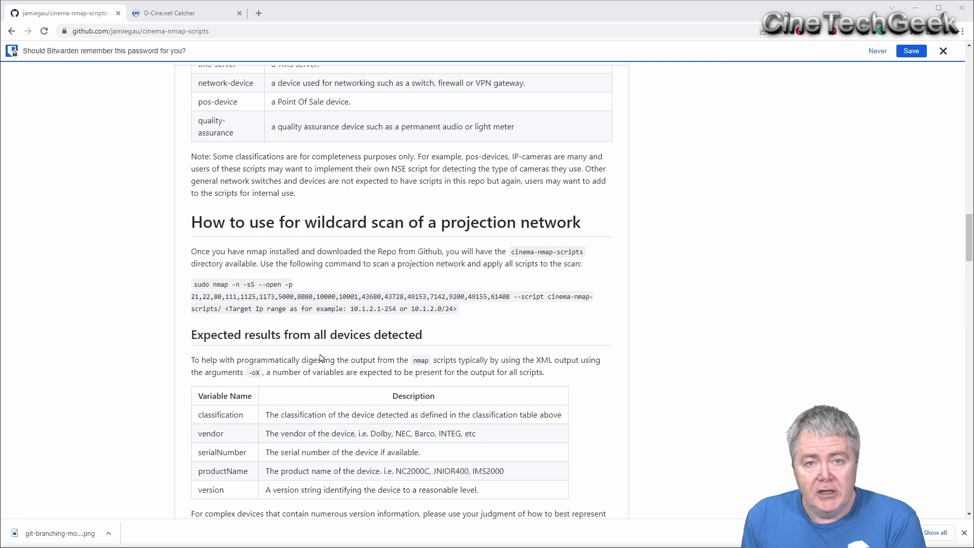
mouse_move(337, 364)
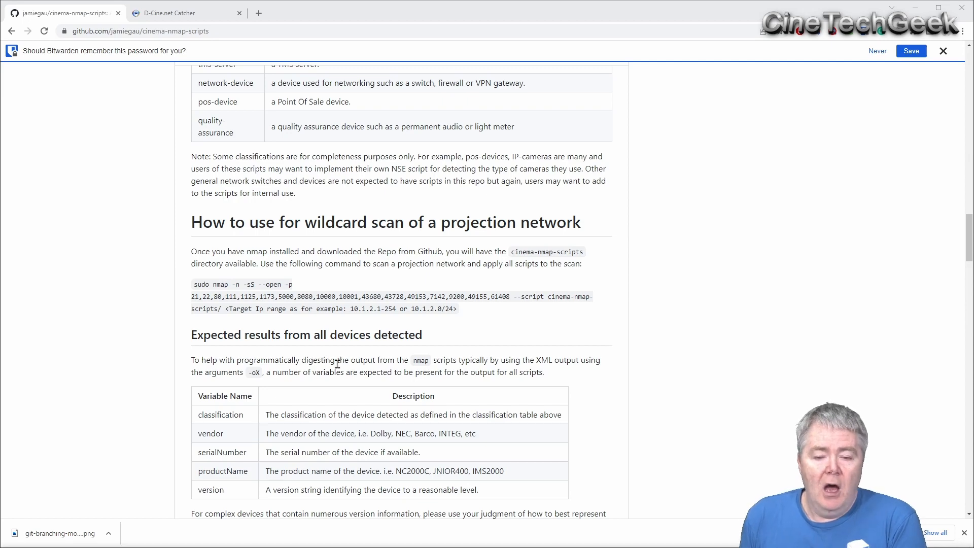
scroll(down, 3)
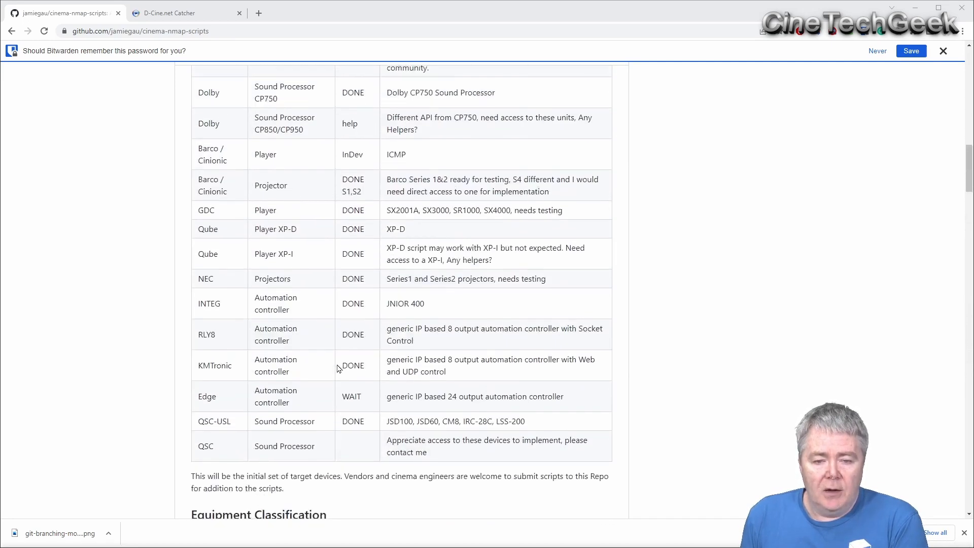
scroll(up, 3)
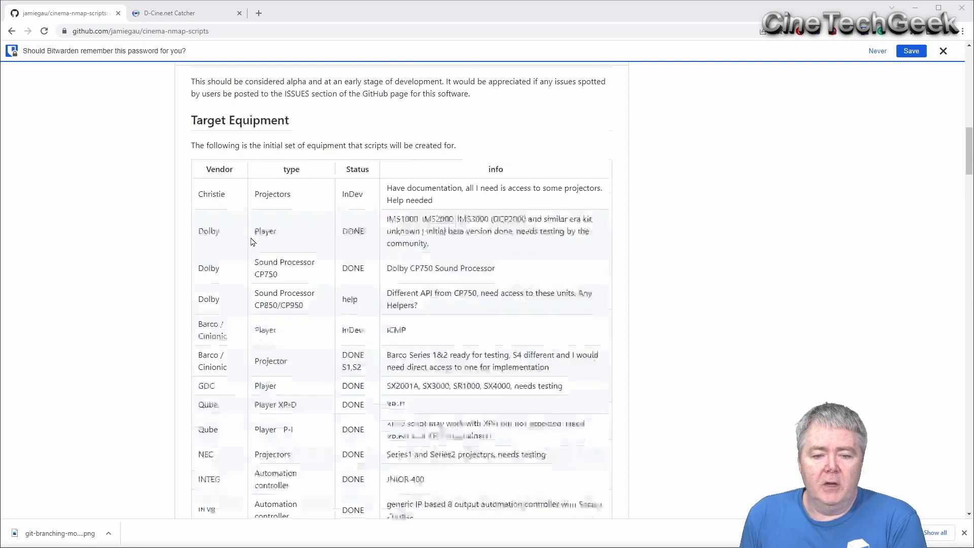
scroll(down, 3)
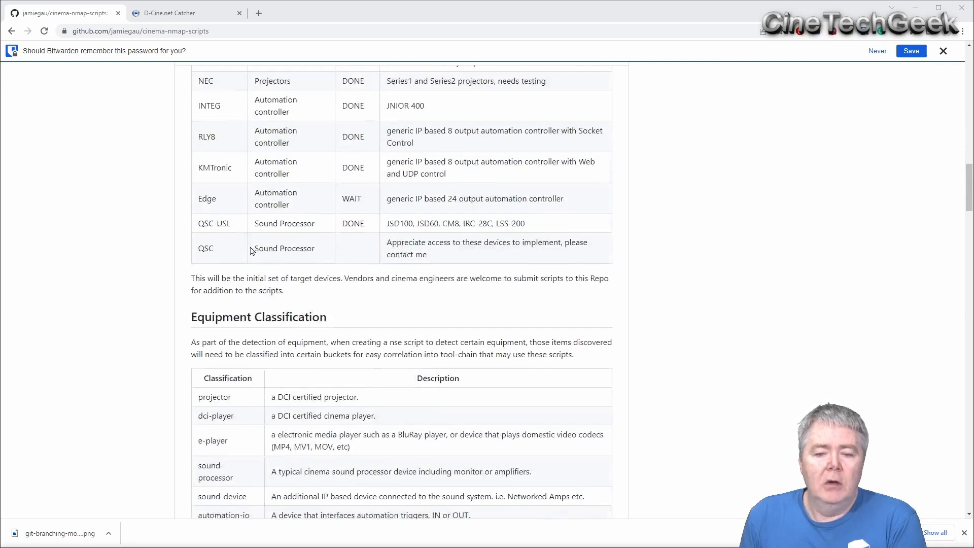
scroll(up, 3)
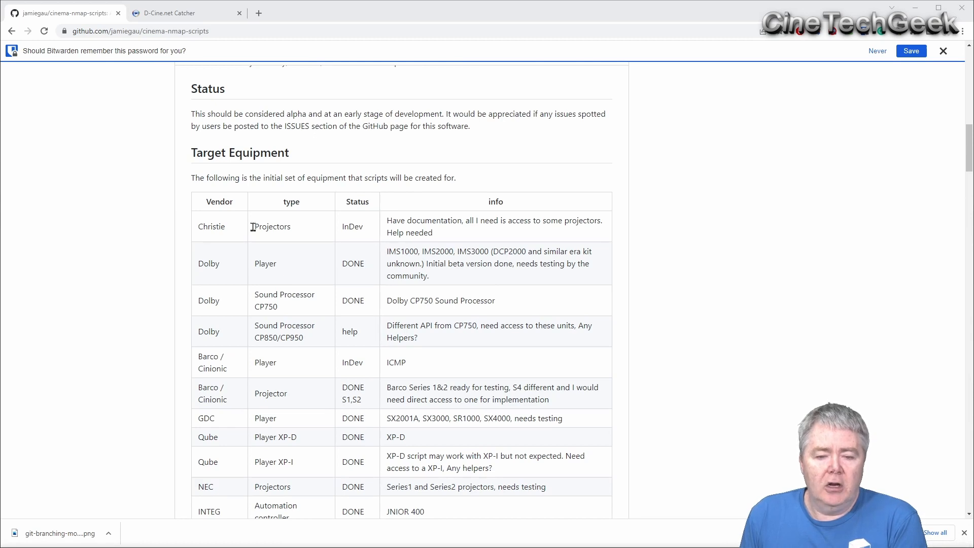
mouse_move(377, 273)
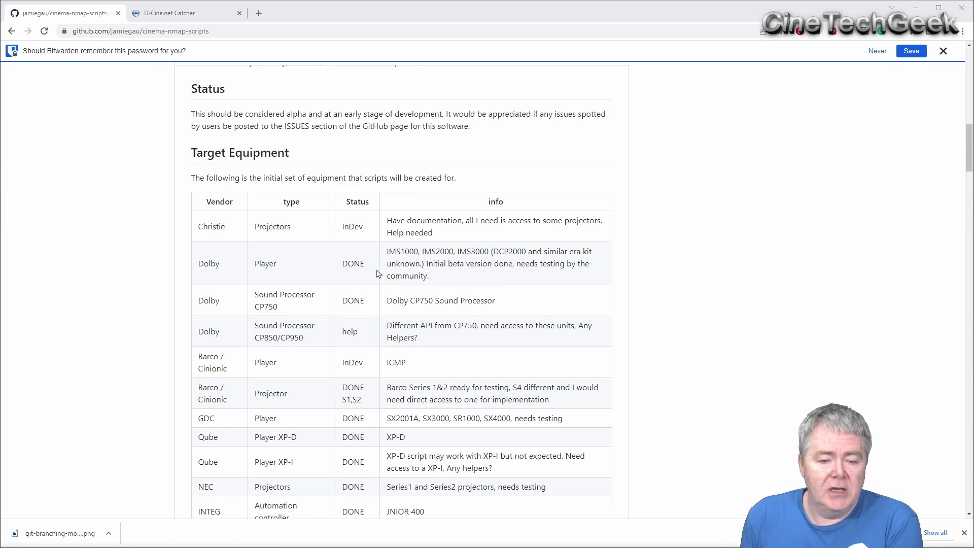
mouse_move(380, 327)
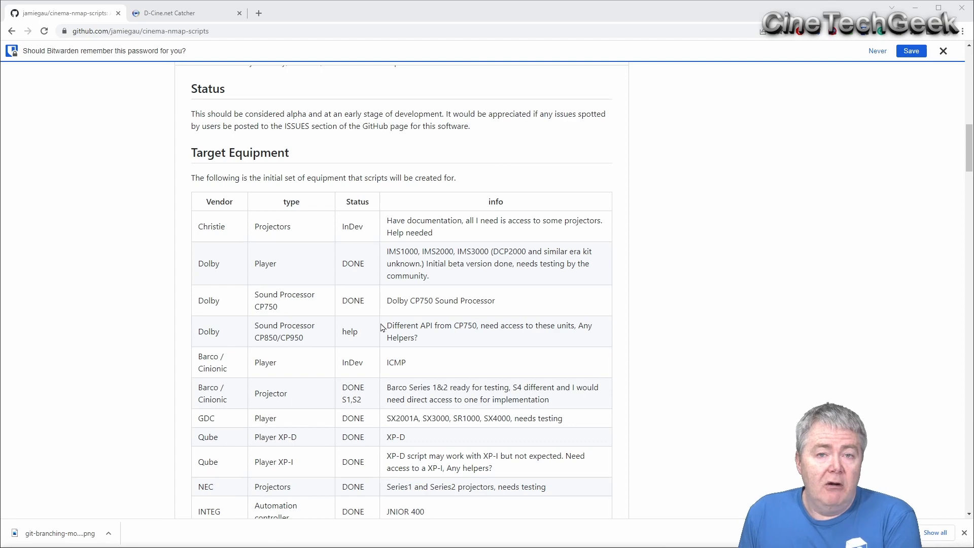
scroll(down, 3)
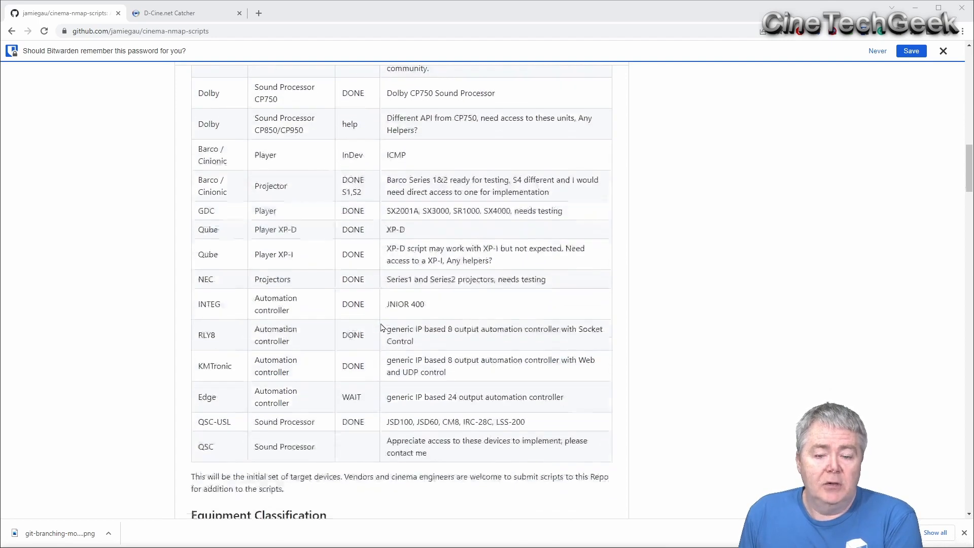
scroll(down, 3)
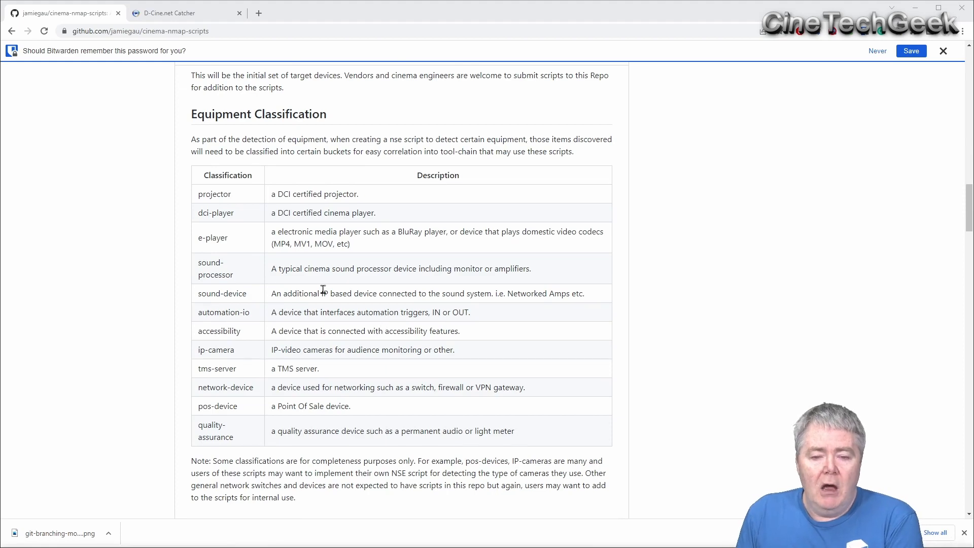
scroll(down, 3)
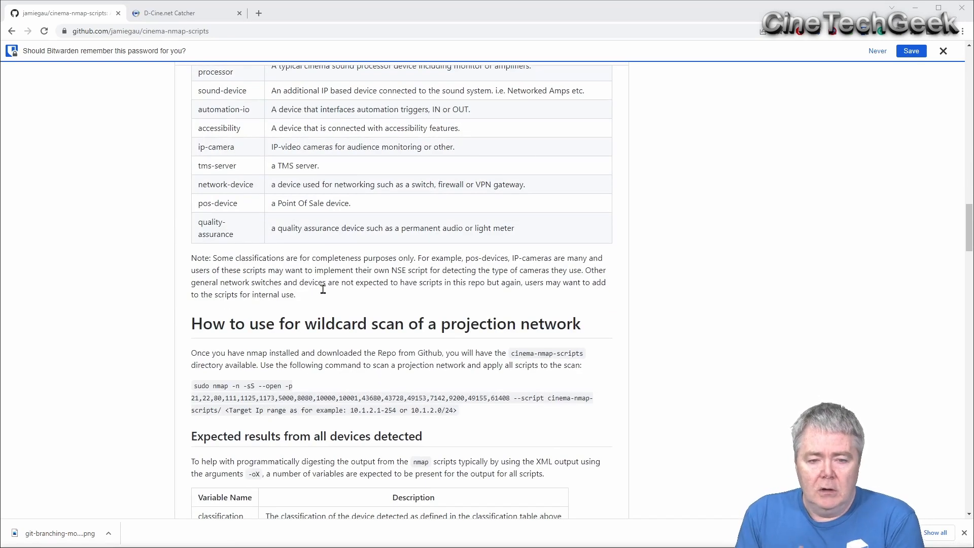
scroll(down, 3)
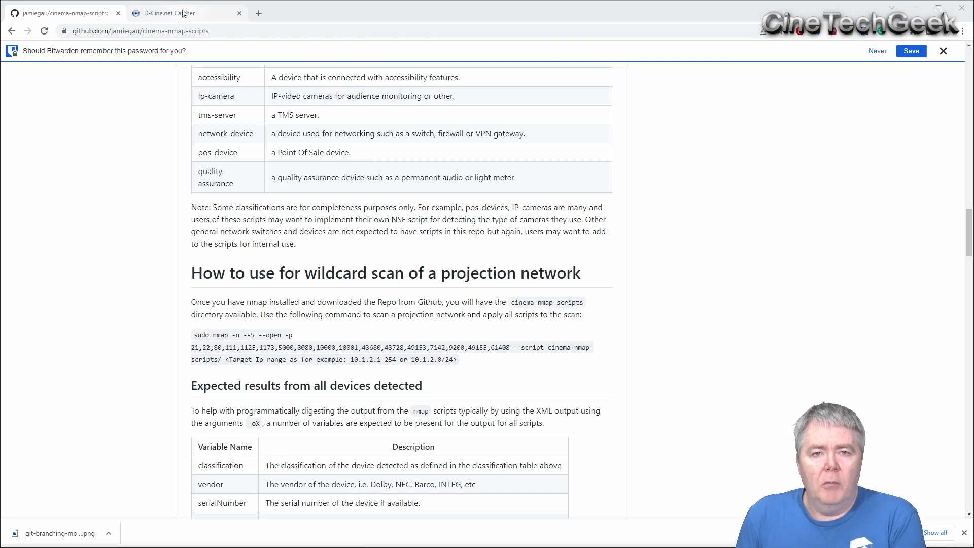
Step: Check the Catcher's five known devices, then go back to the cinema-nmap-scripts repository
click(168, 13)
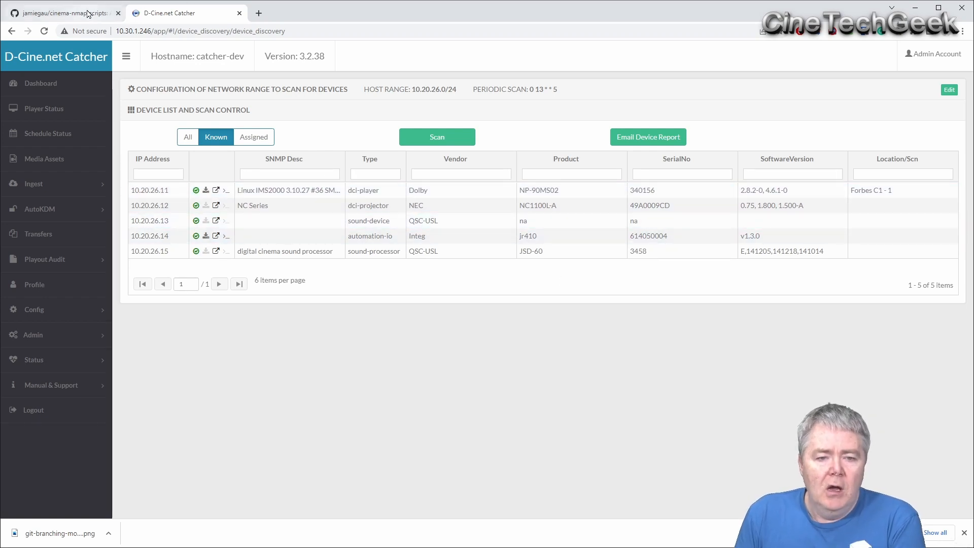
click(61, 12)
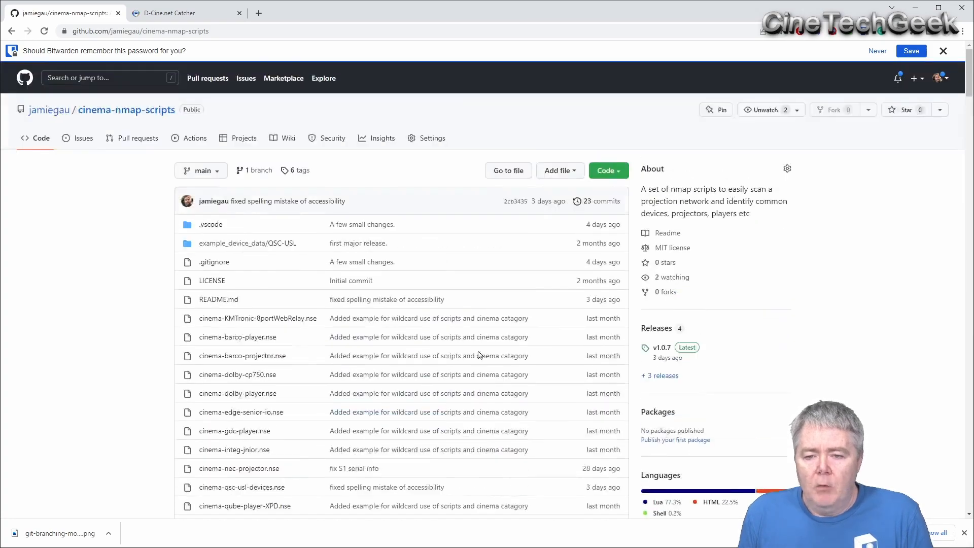
Step: Copy the repository's HTTPS clone URL from the Code menu
click(608, 170)
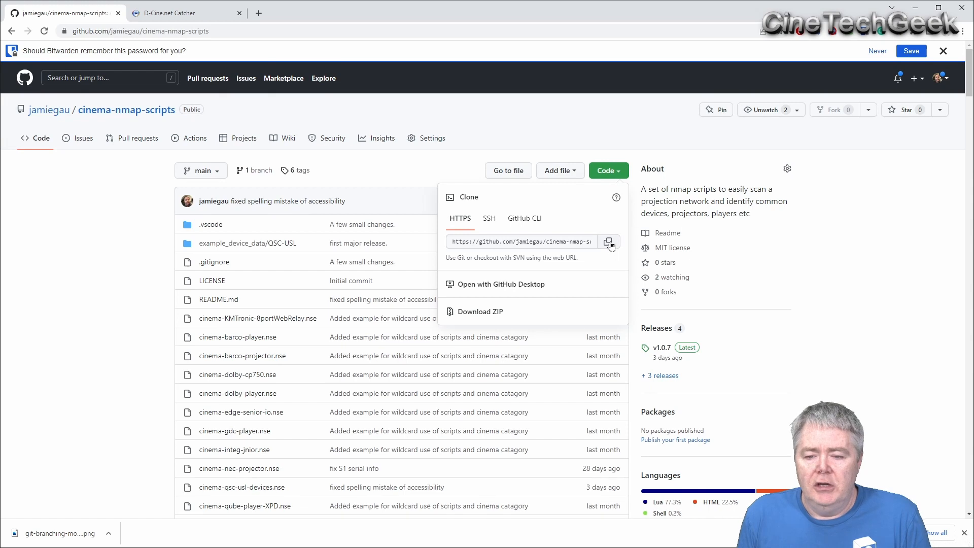
click(608, 242)
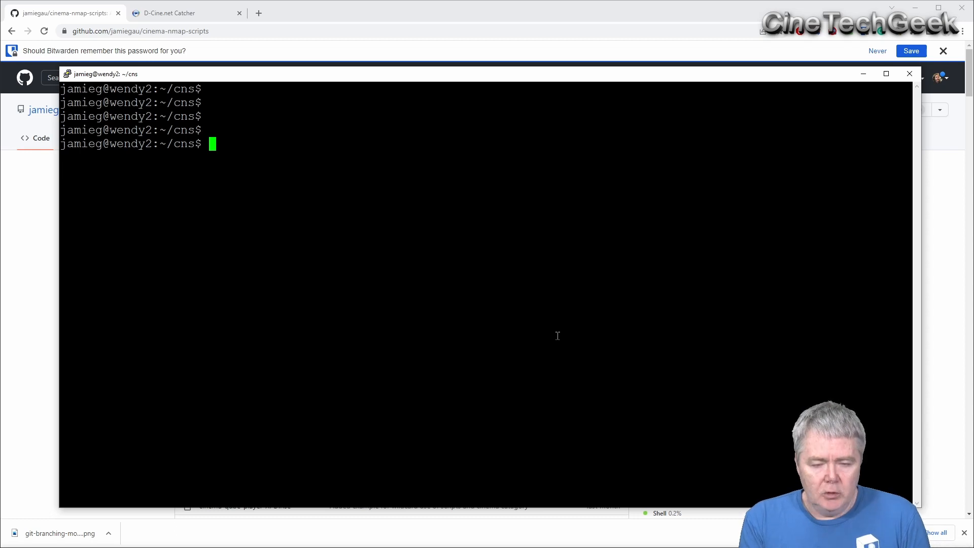
Step: Install git and nmap with sudo apt install, then list the ~/cns folder
text(udo)
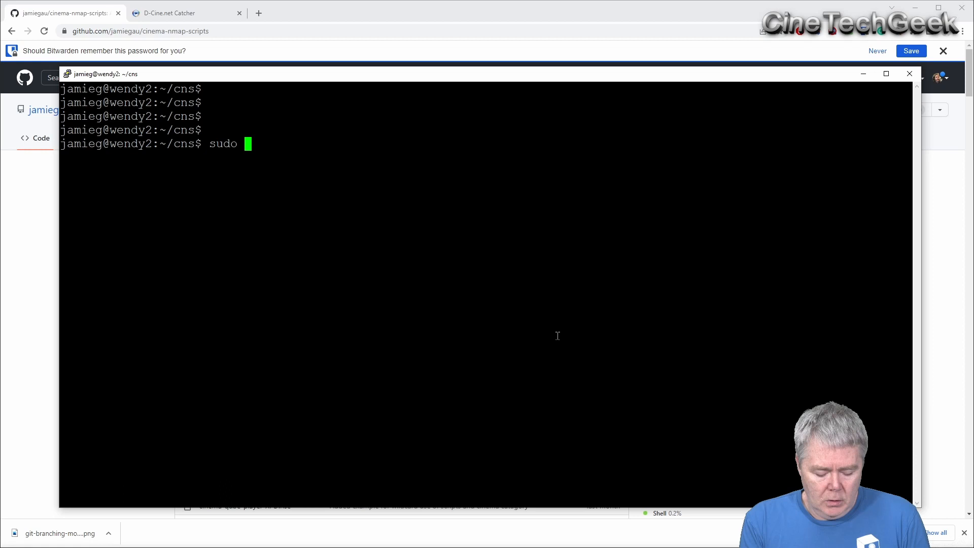
text(apt install)
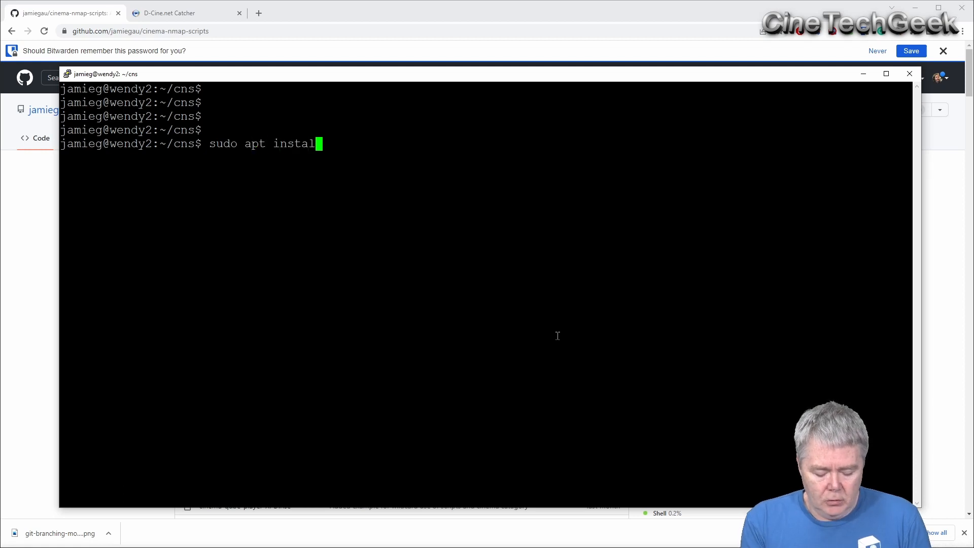
text(git)
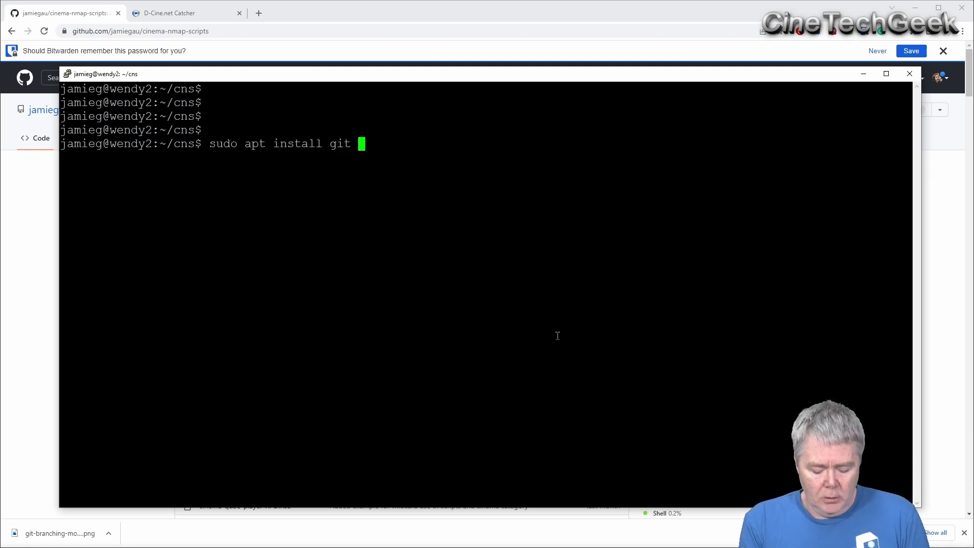
text(nmap)
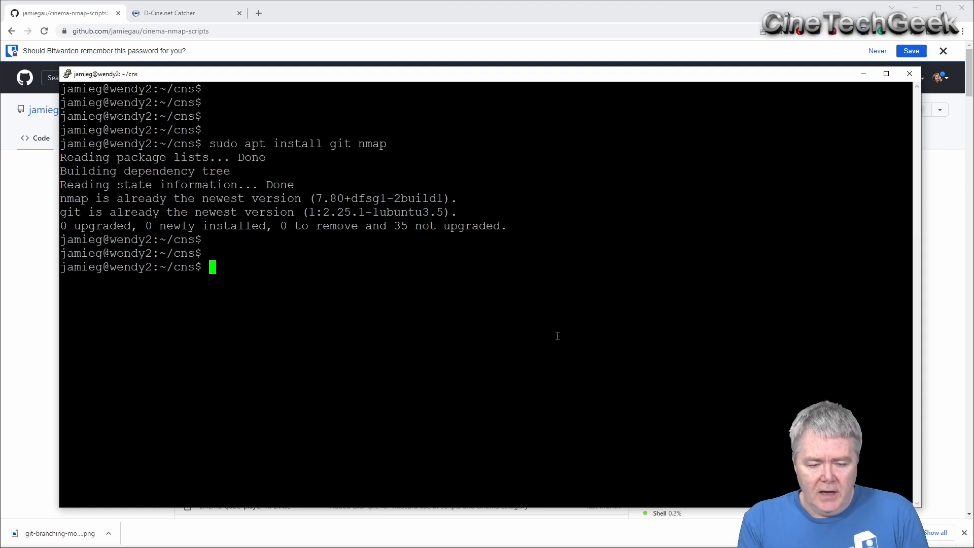
text(ls)
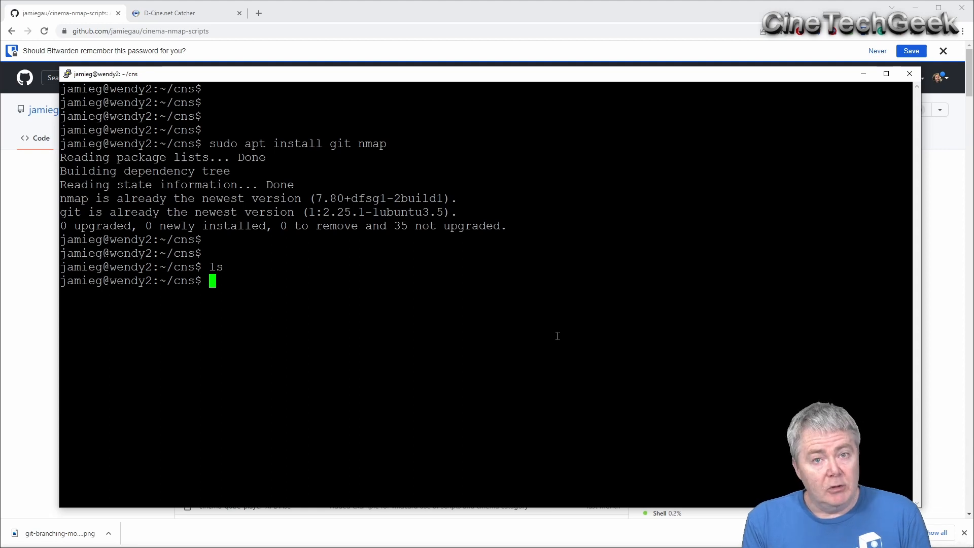
Step: Git clone the cinema-nmap-scripts repository using its clone URL and list the result
text(git)
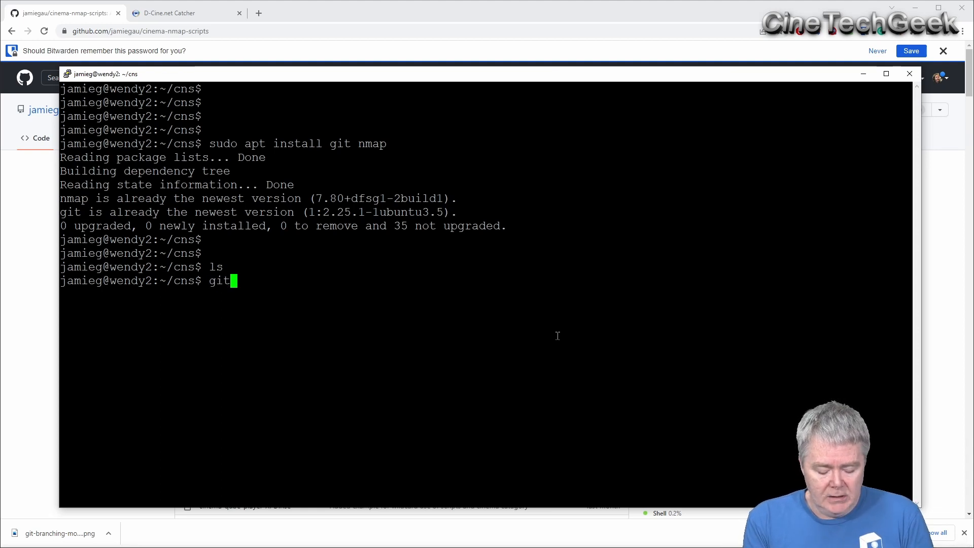
text(clone)
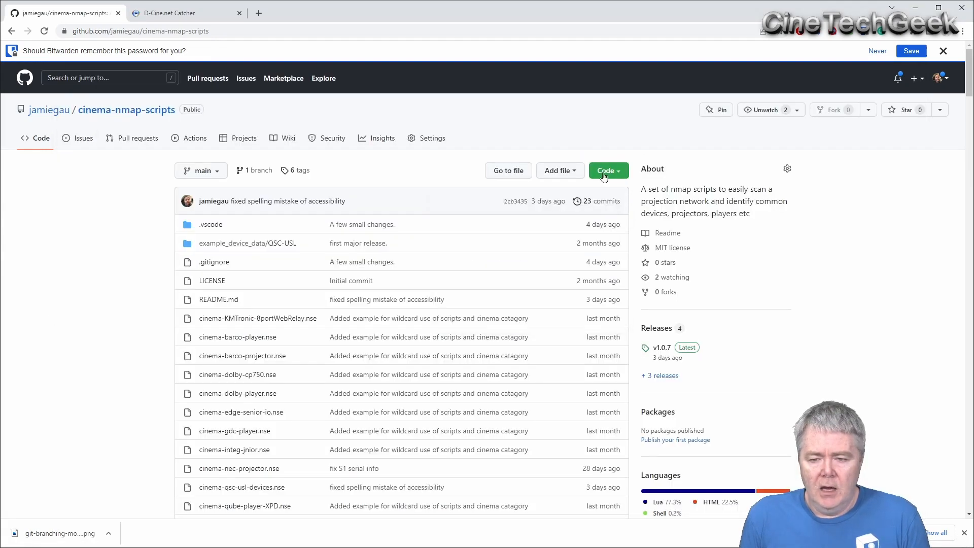
click(608, 171)
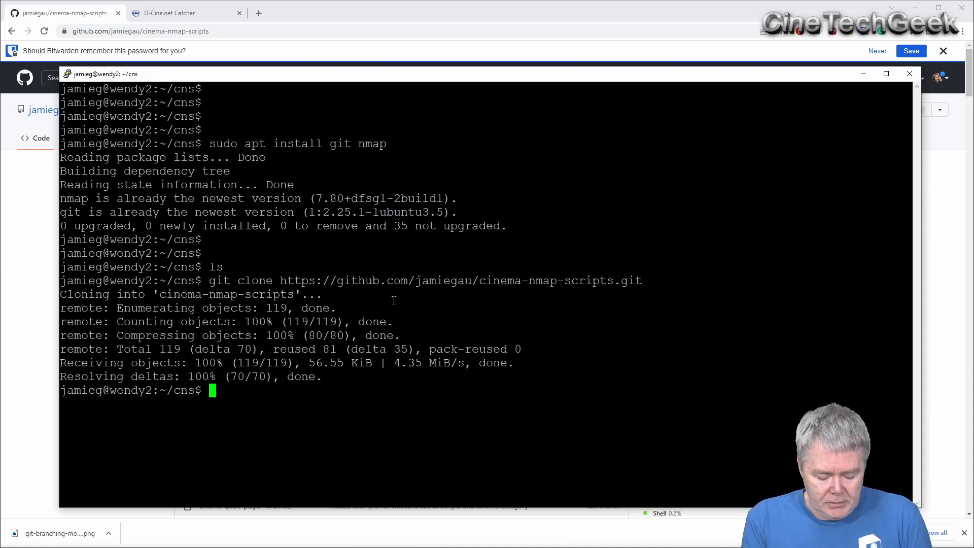
text(ls)
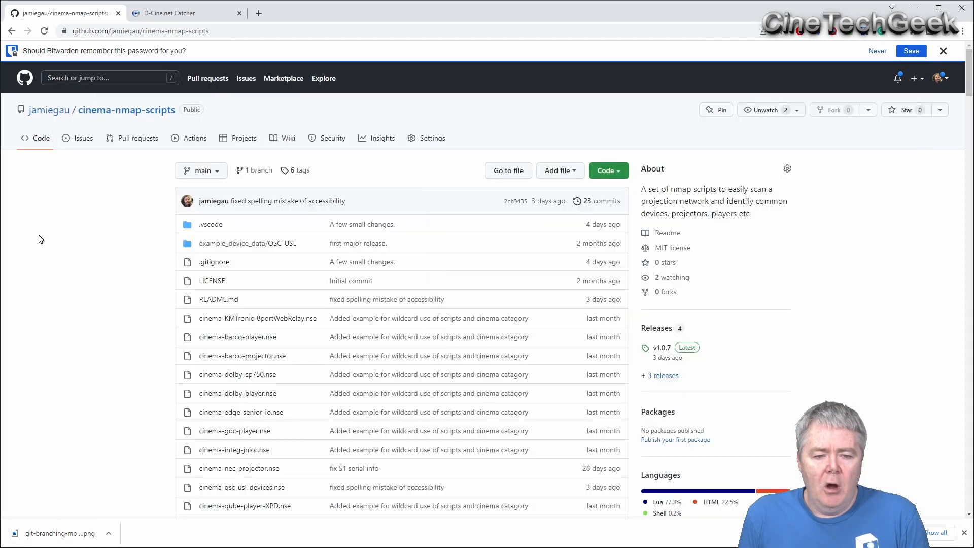
Step: Select the README's sudo nmap wildcard projection-network scan command for pasting into the terminal
scroll(down, 3)
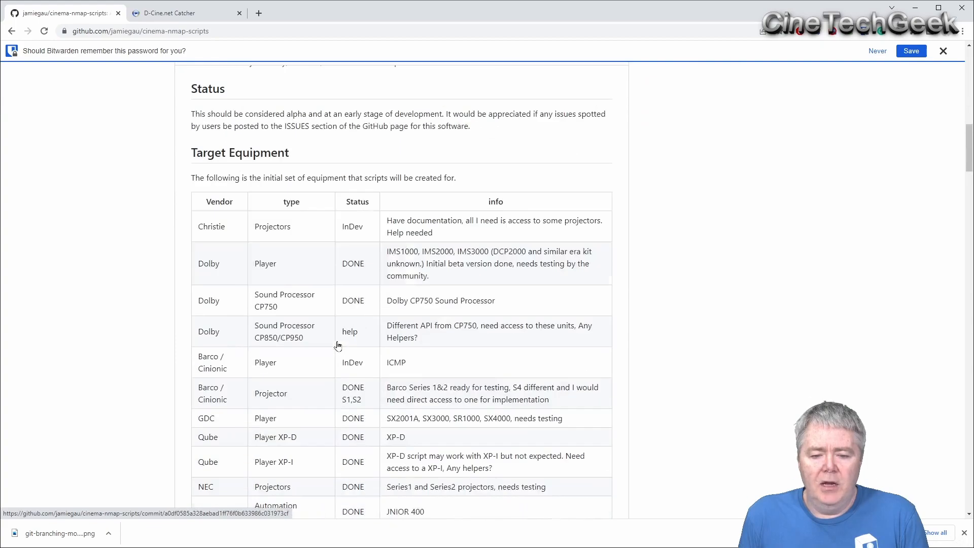
scroll(down, 3)
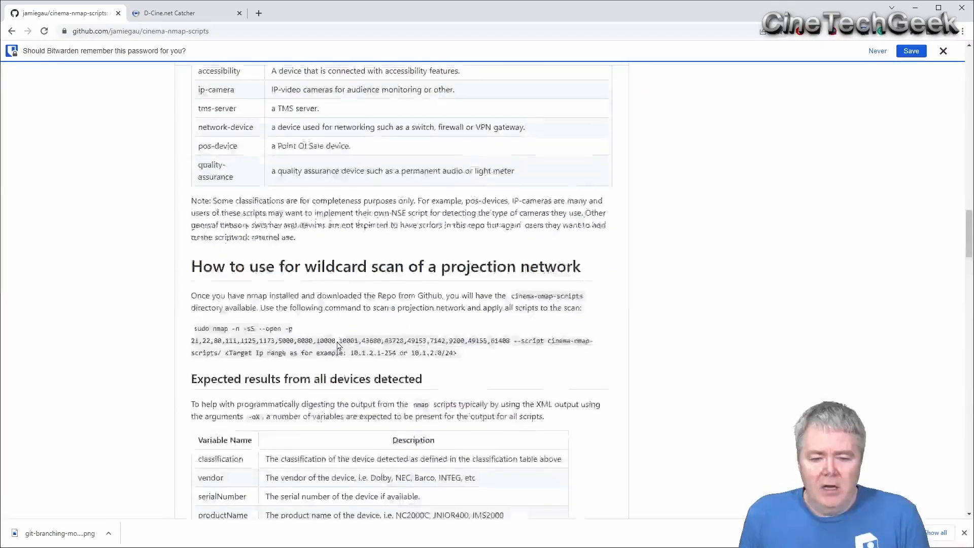
scroll(down, 3)
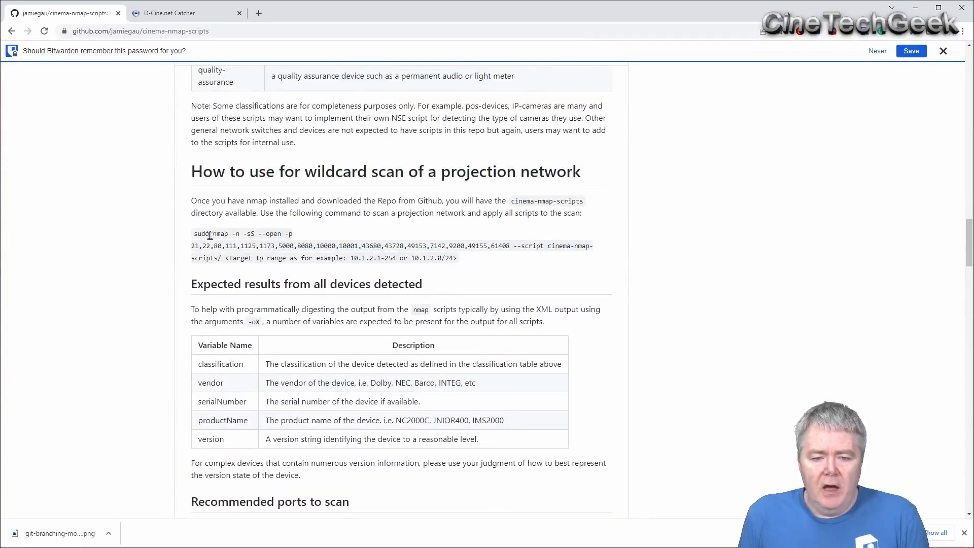
drag(193, 233, 244, 284)
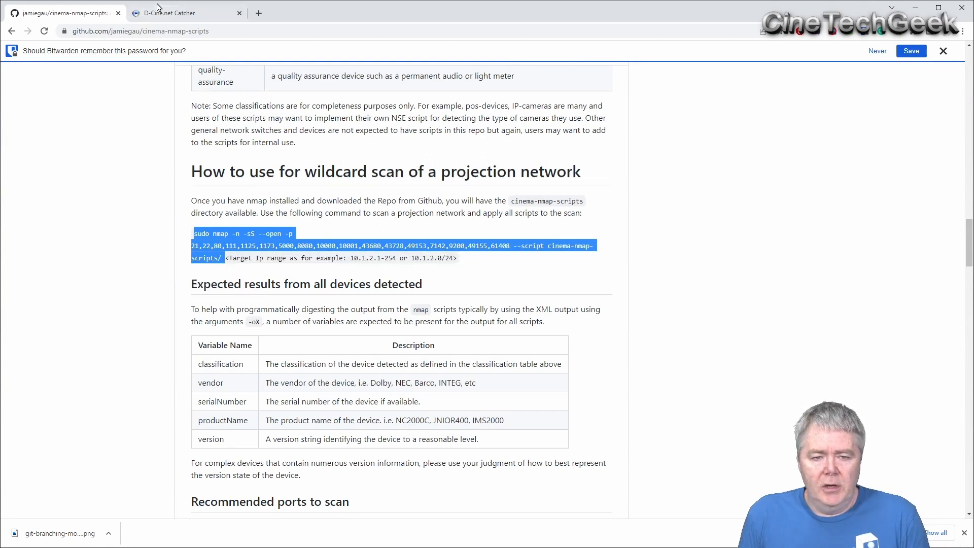
click(170, 13)
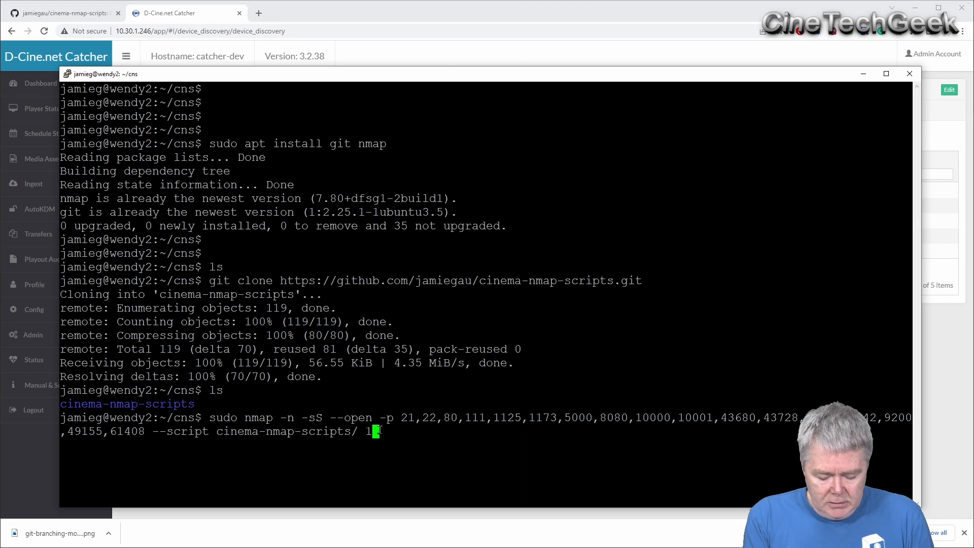
Step: Complete the nmap command's target, correcting 10.20.26.0/24 to the range 10.20.26.1-30
text(0.20.)
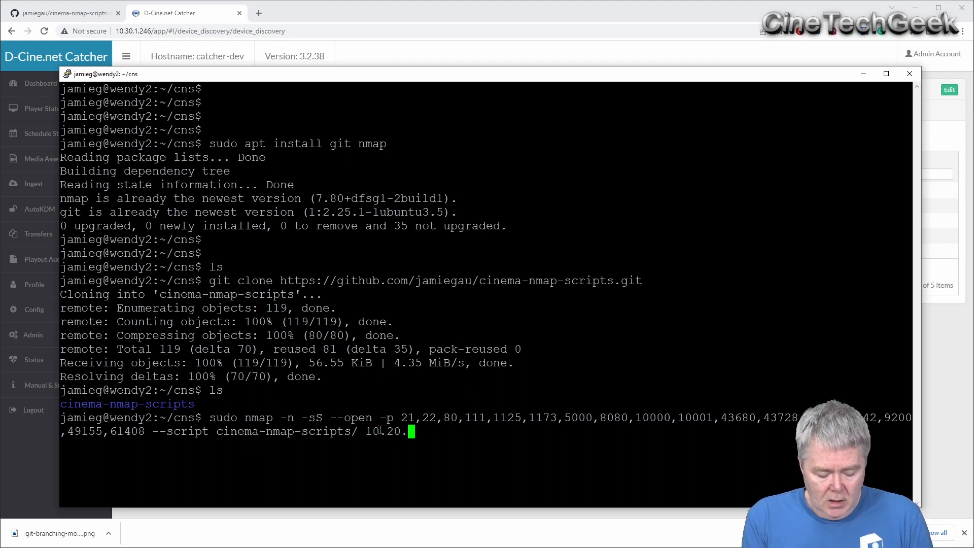
text(26.)
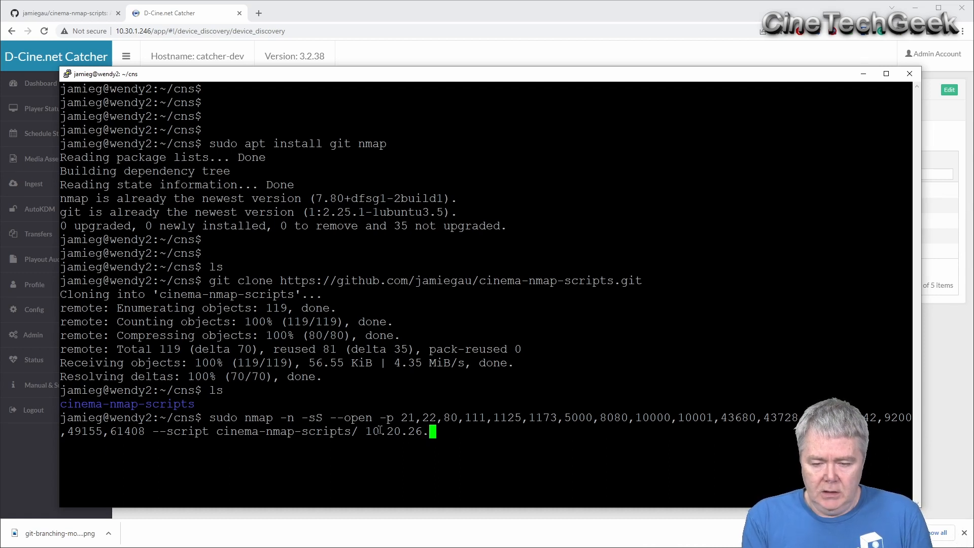
text(0/2)
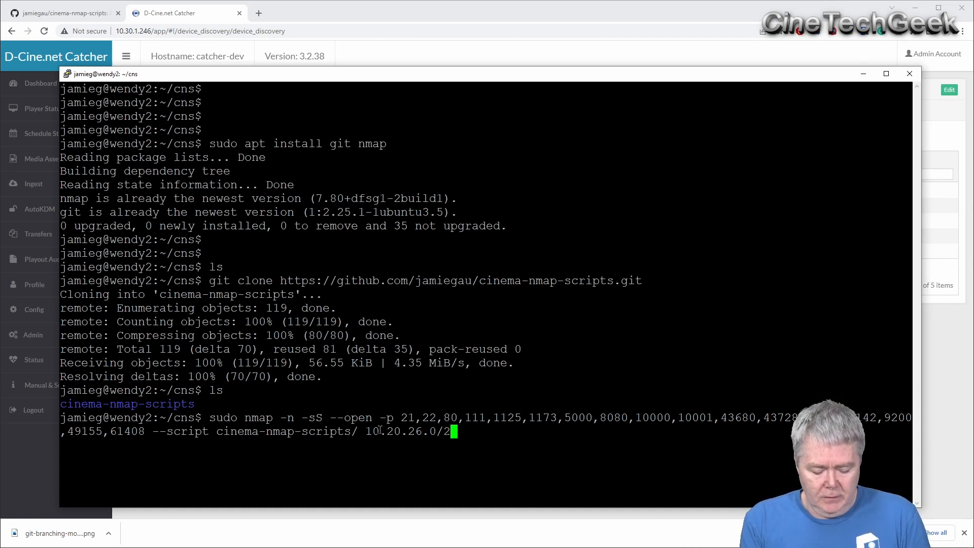
text(4)
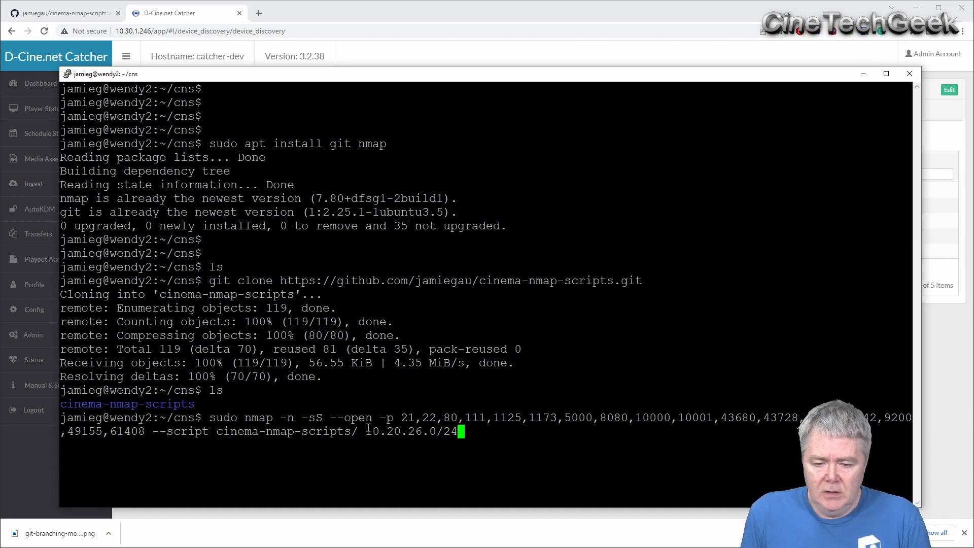
double_click(409, 431)
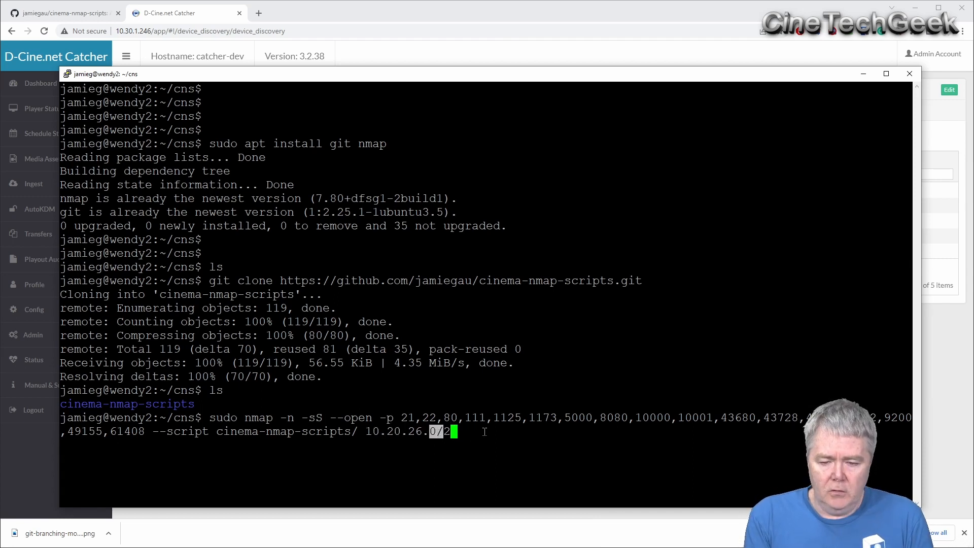
text(1-25)
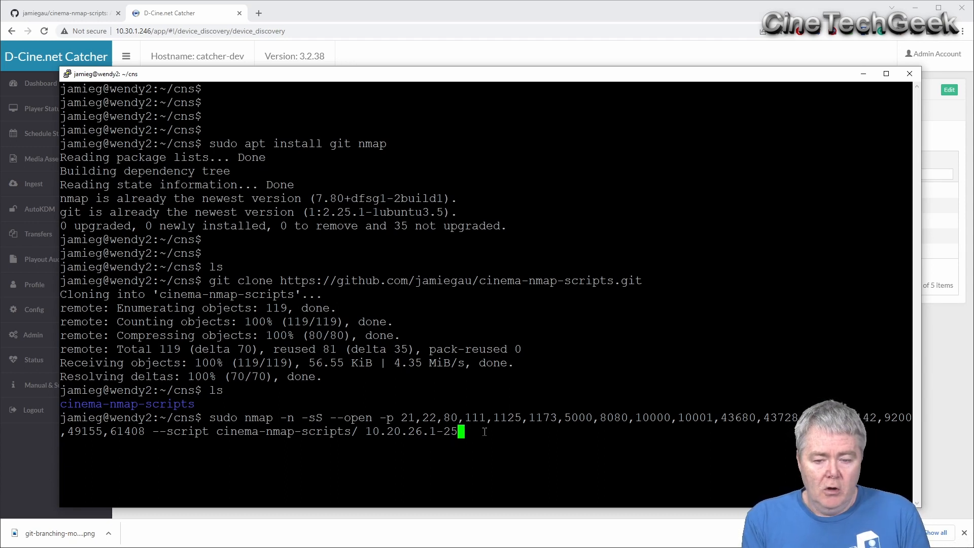
key(BackSpace)
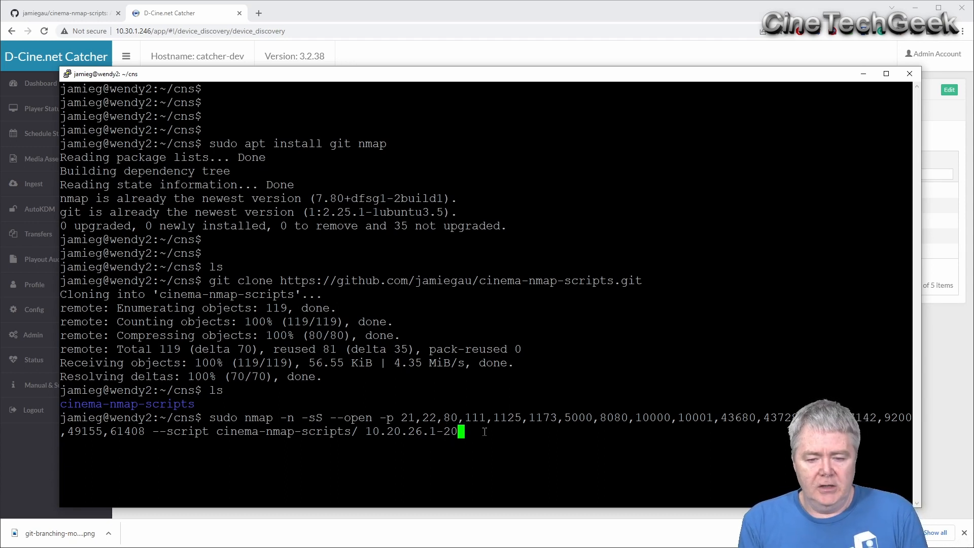
key(BackSpace)
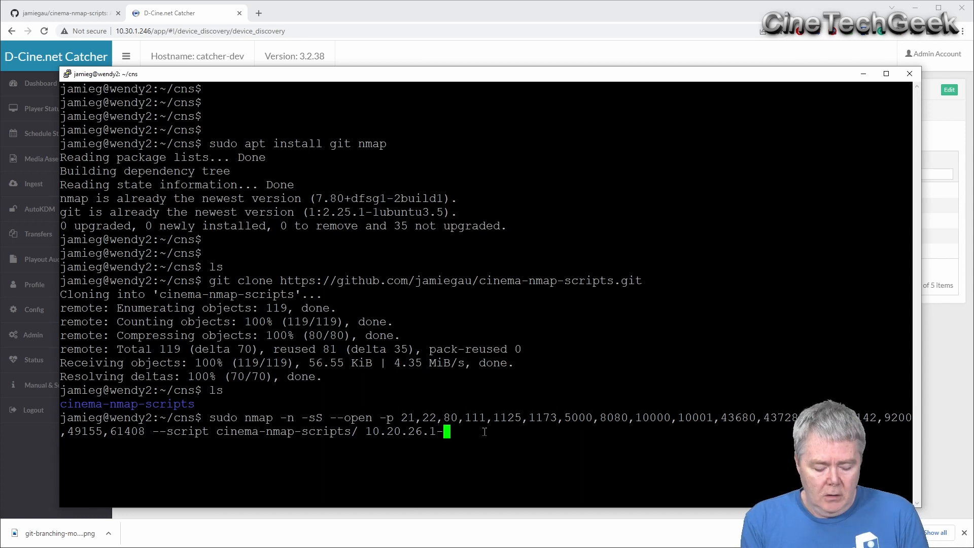
text(30)
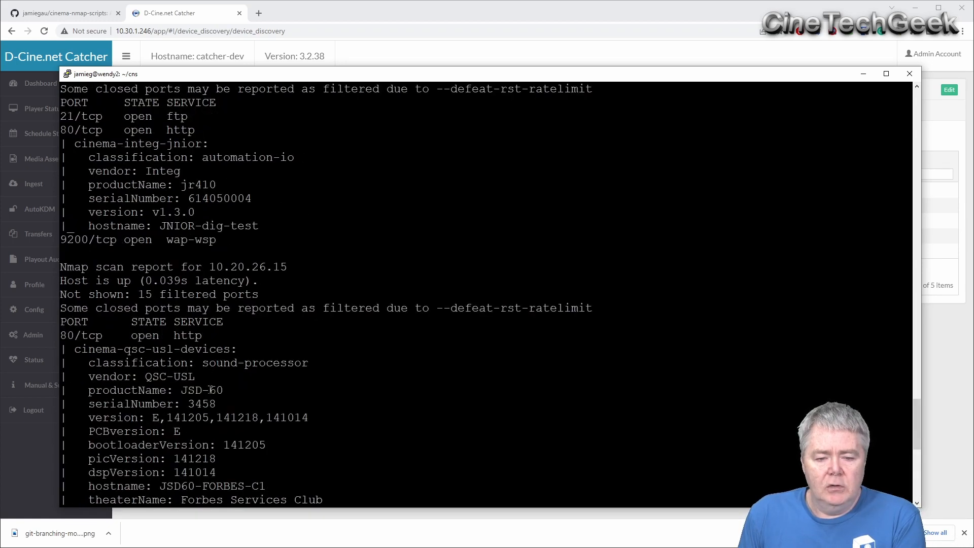
mouse_move(208, 349)
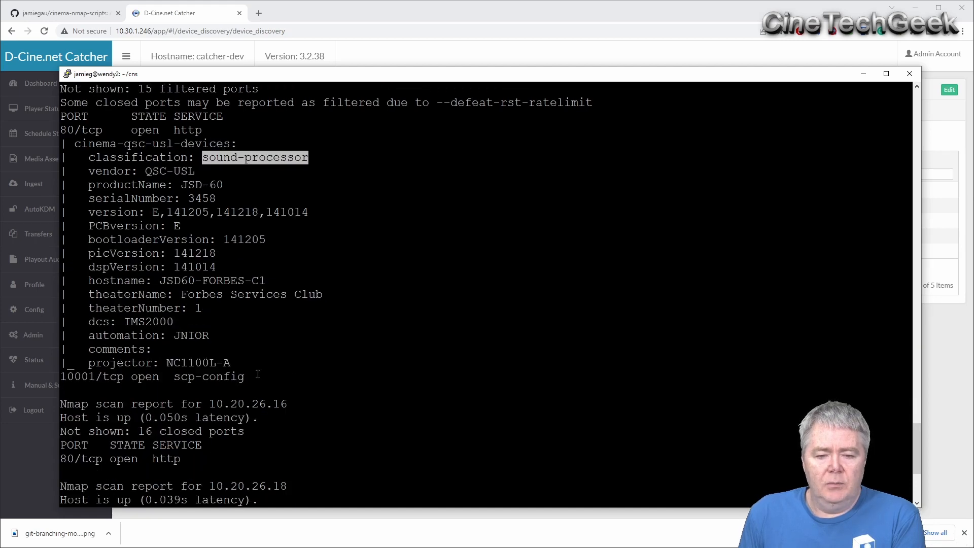
Step: Scroll through the scan reports for the NEC projector, Integ JNIOR and QSC-USL, then open the Catcher list
scroll(down, 3)
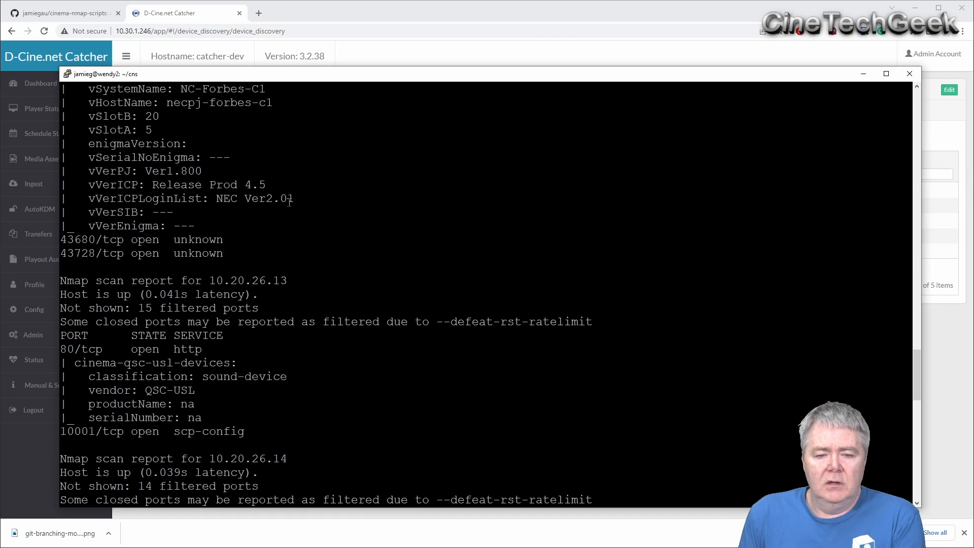
scroll(up, 3)
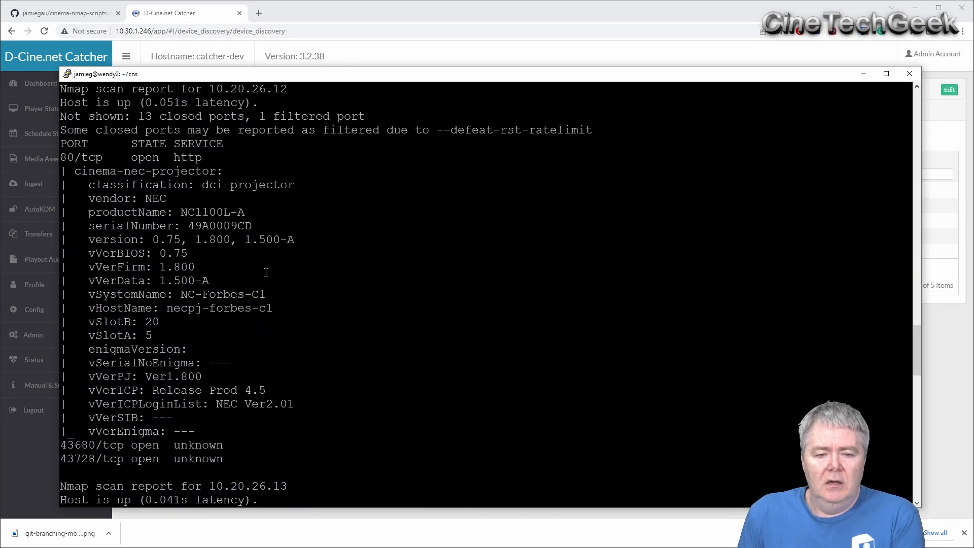
scroll(down, 3)
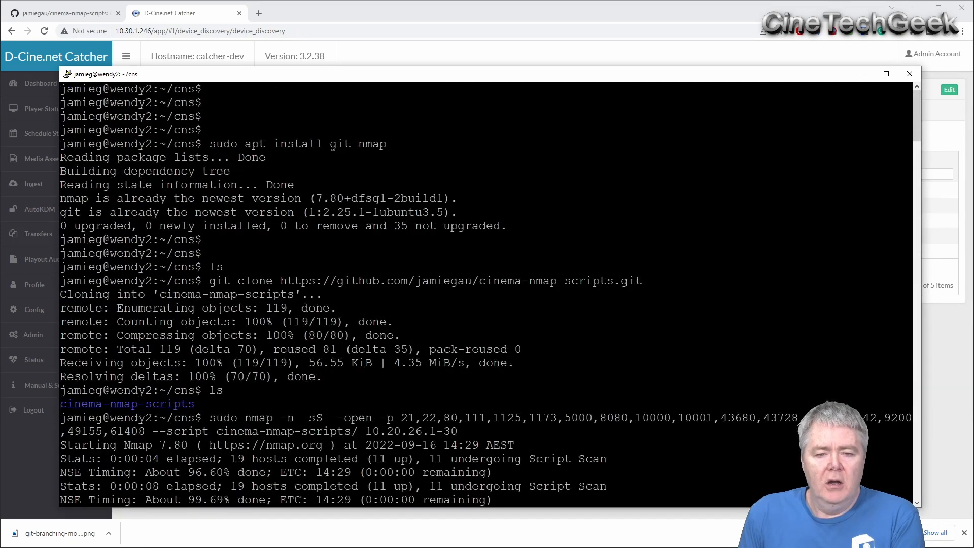
scroll(down, 3)
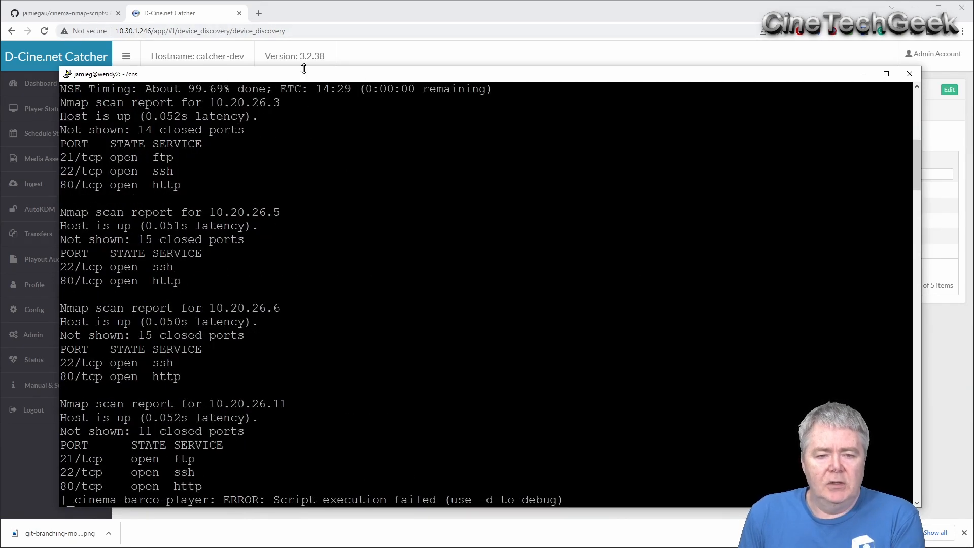
click(909, 73)
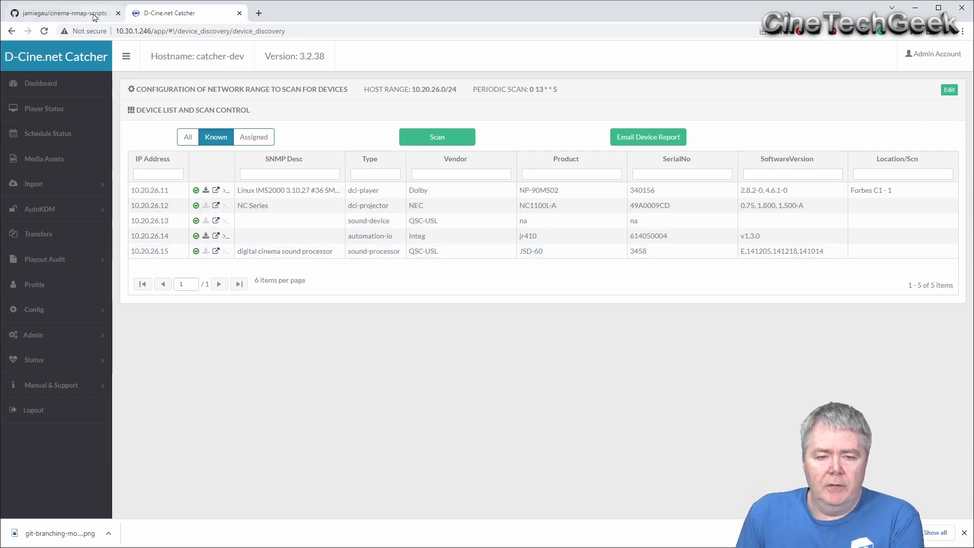
Step: Return to the cinema-nmap-scripts README after comparing Catcher's known devices
click(61, 14)
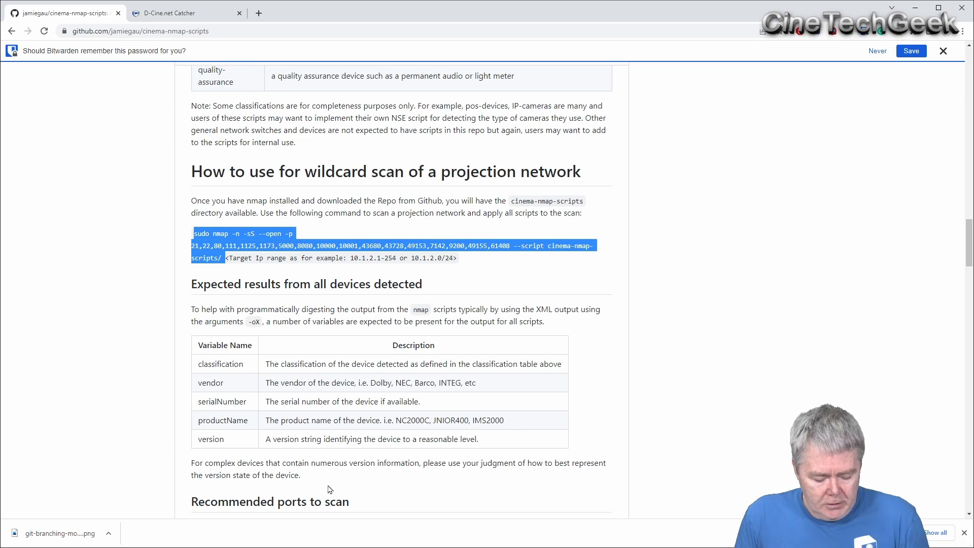